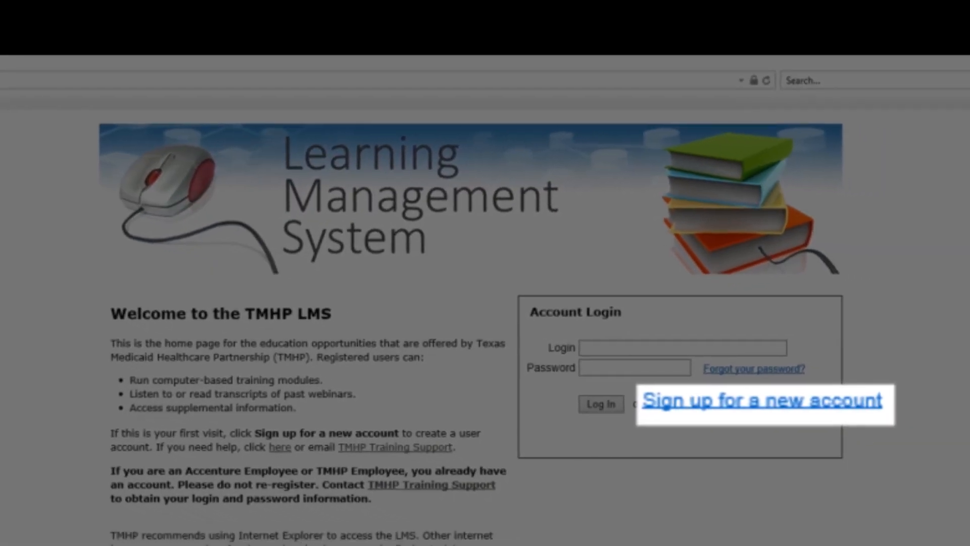
# - Begin new-account sign-up so the empty user registration form appears
pyautogui.click(764, 400)
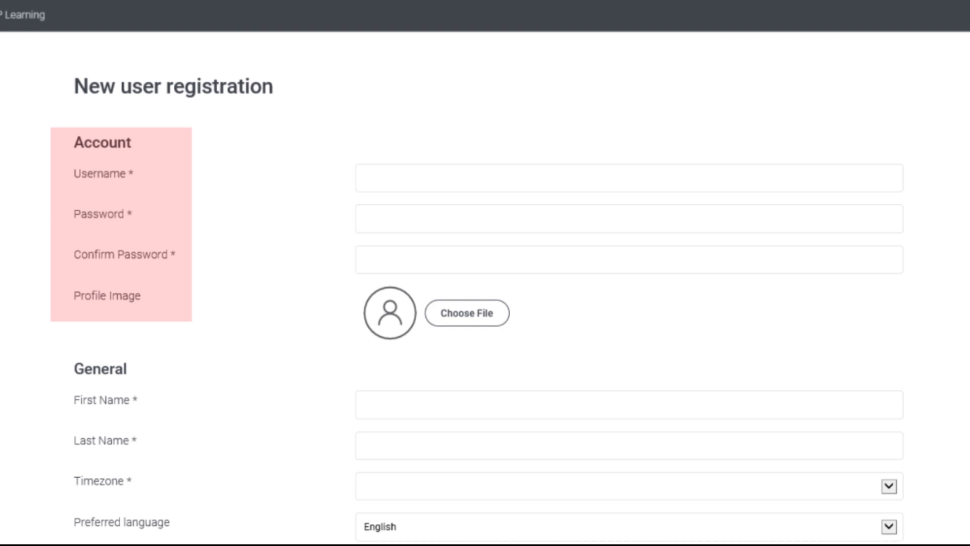
pyautogui.scroll(-3)
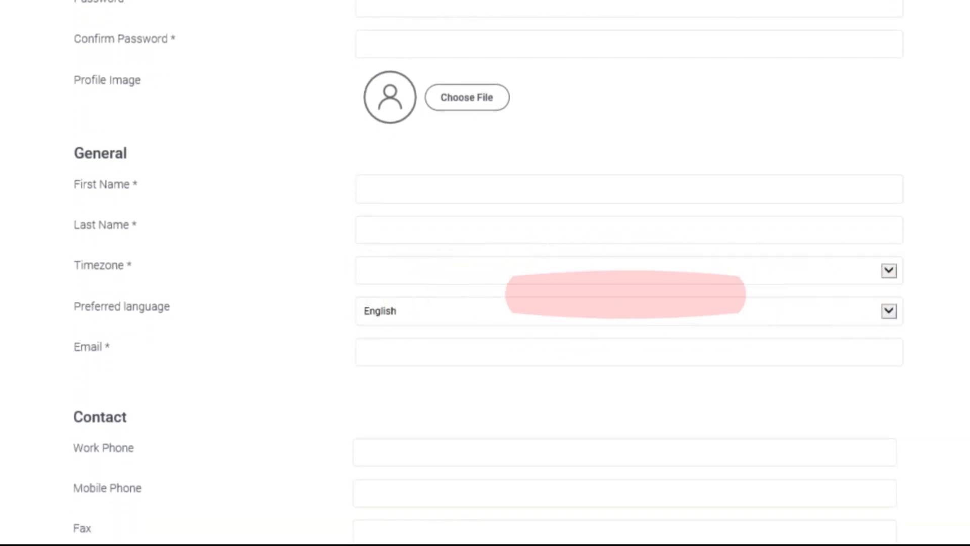
pyautogui.scroll(-3)
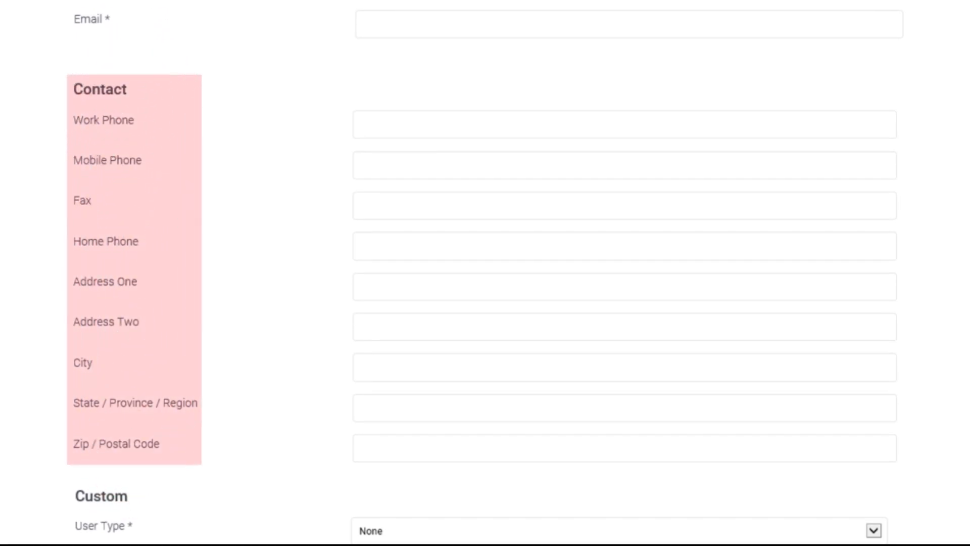
pyautogui.scroll(-3)
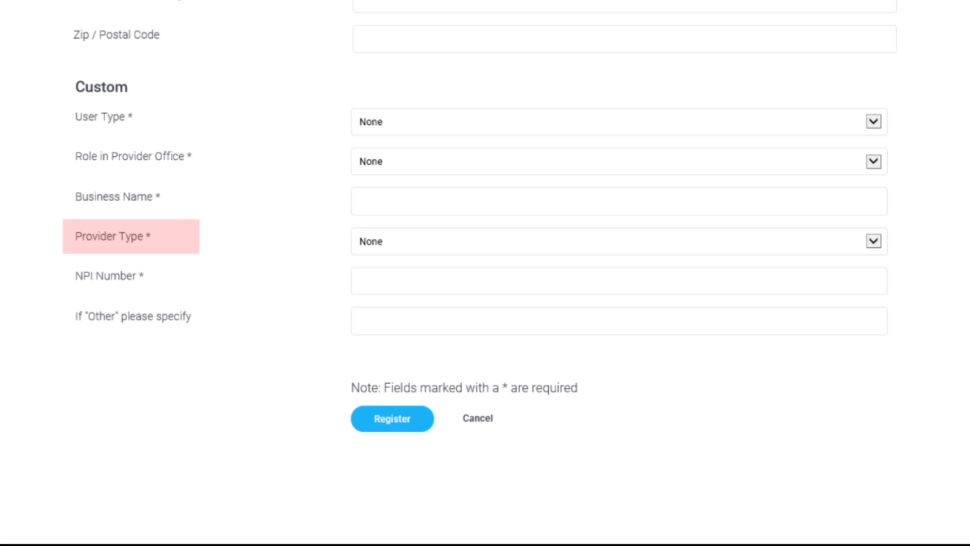
pyautogui.moveTo(131, 277)
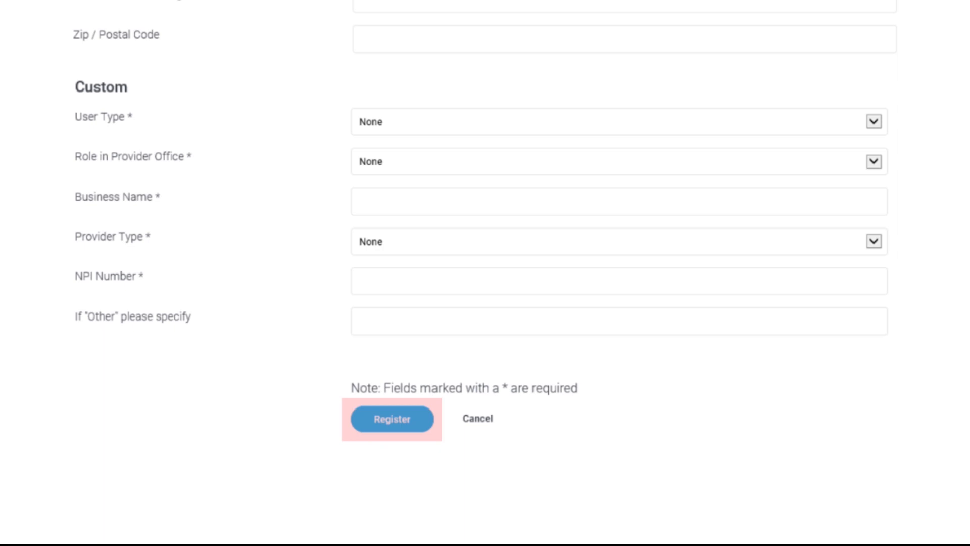
# - Register the new user, landing on the welcome page with training categories
pyautogui.scroll(3)
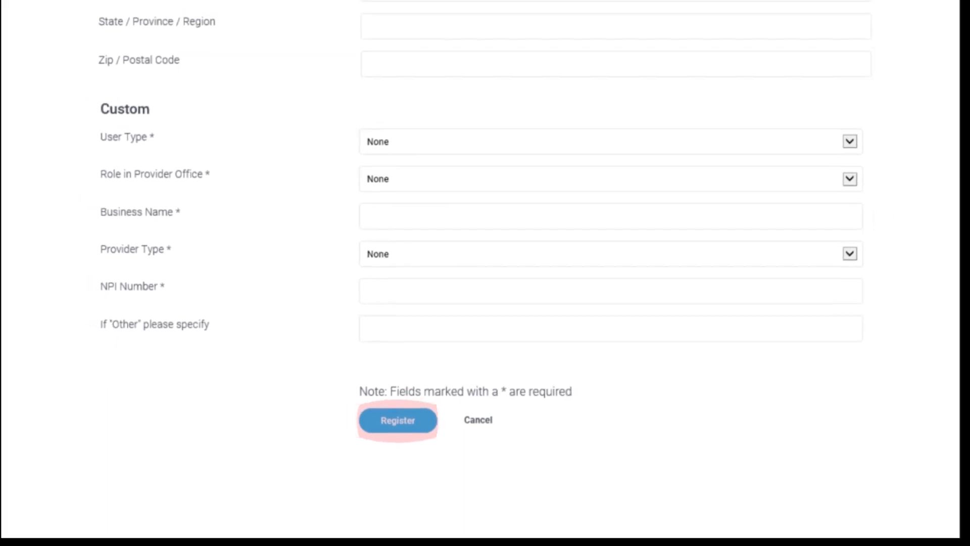
pyautogui.click(398, 420)
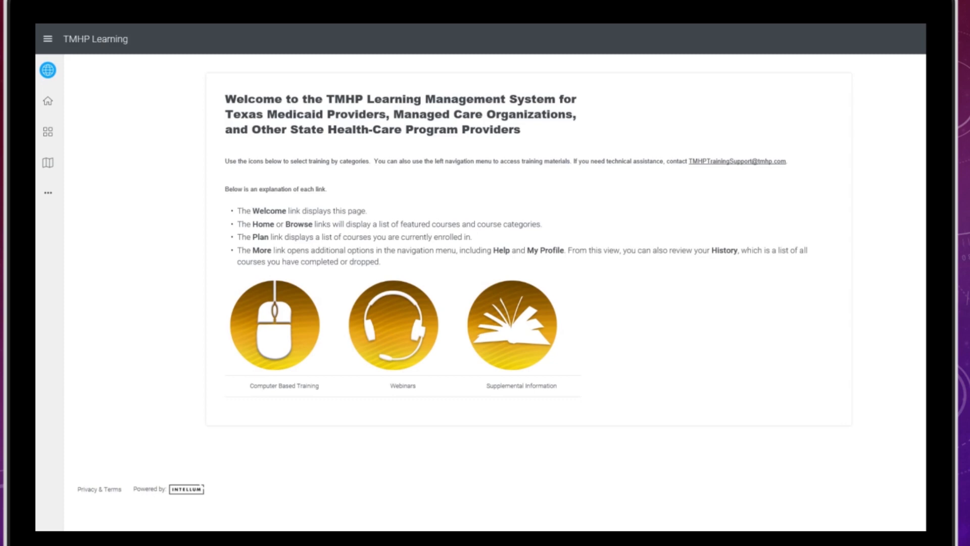
pyautogui.moveTo(47, 70)
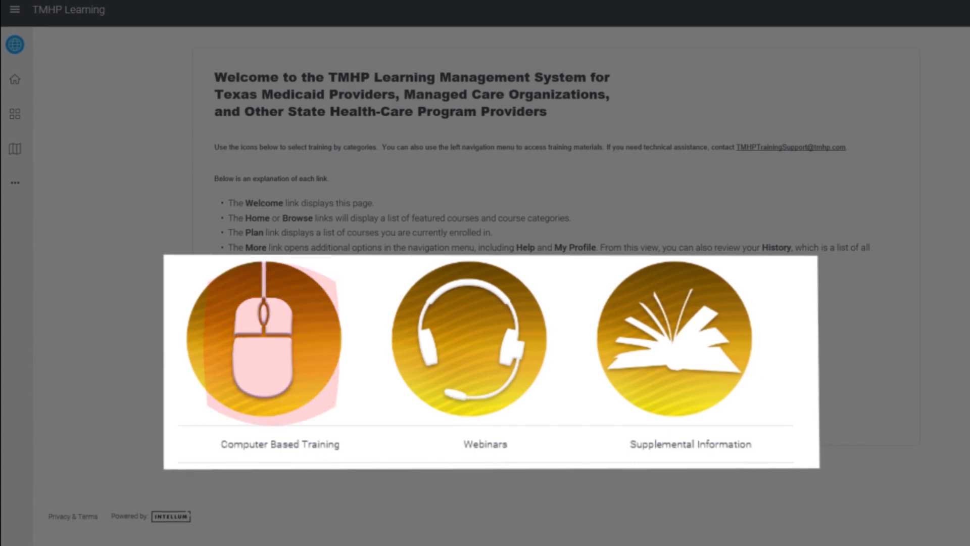
pyautogui.moveTo(484, 335)
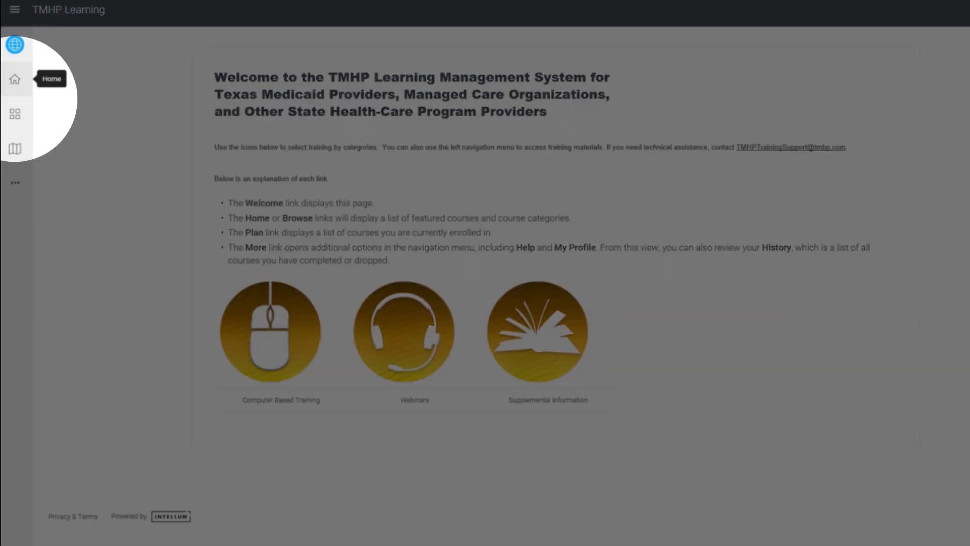
pyautogui.moveTo(15, 114)
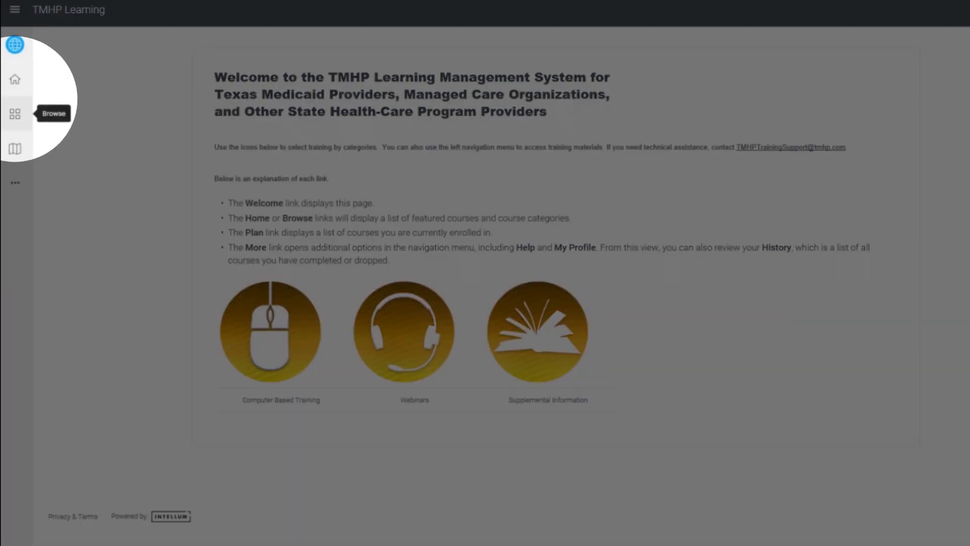
# - Show the Provider Education browse page with Computer Based Training and Webinars categories
pyautogui.click(15, 114)
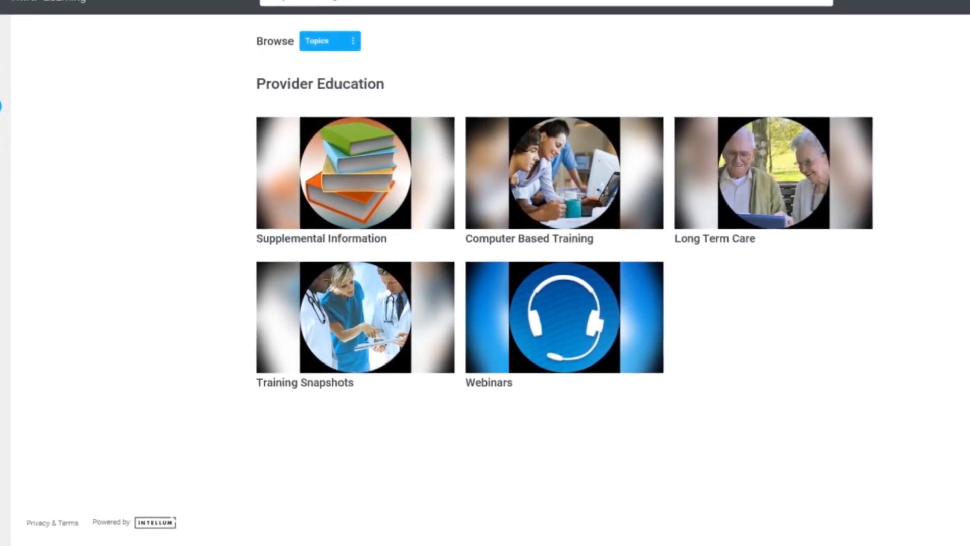
# - Show the Computer Based Training courses (Ambulance Basics CBT, Client Eligibility) and the account options menu
pyautogui.scroll(3)
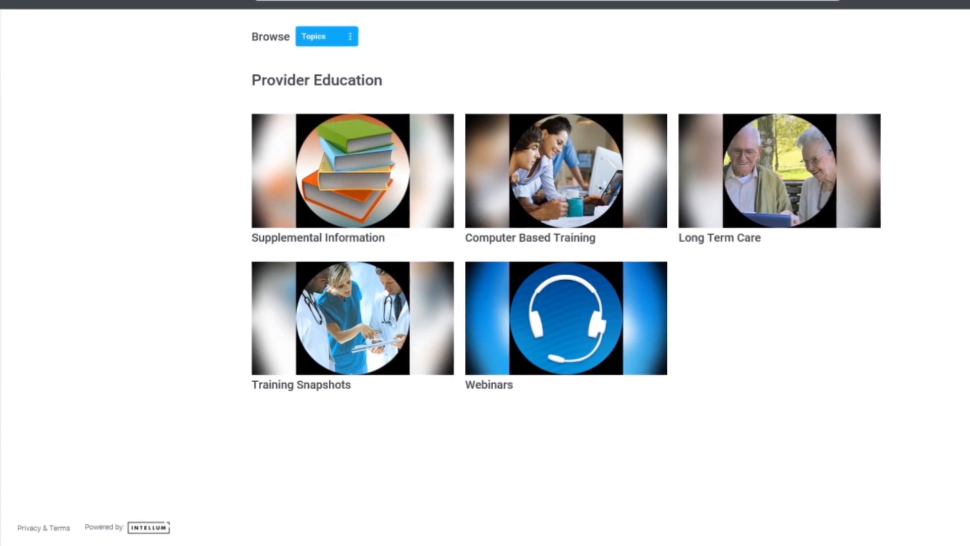
pyautogui.click(564, 169)
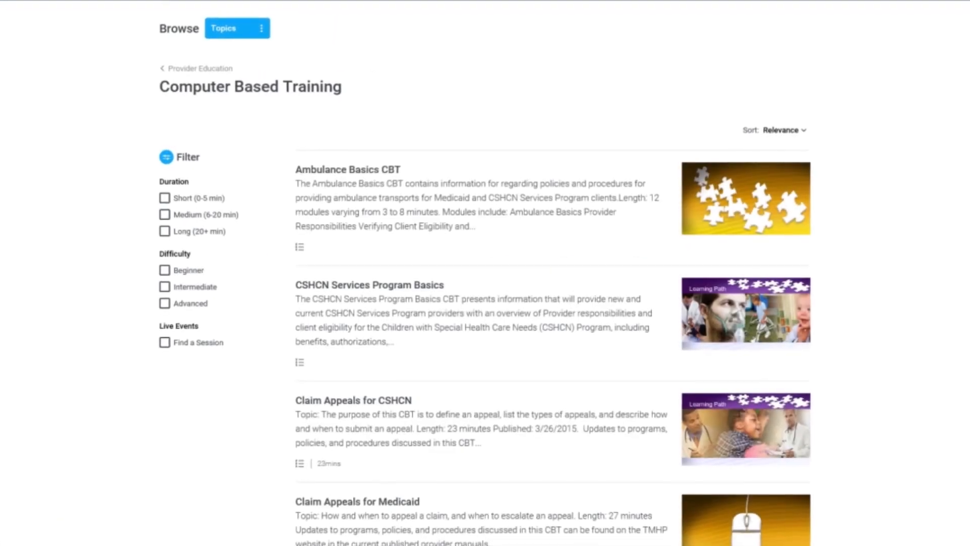
pyautogui.scroll(-3)
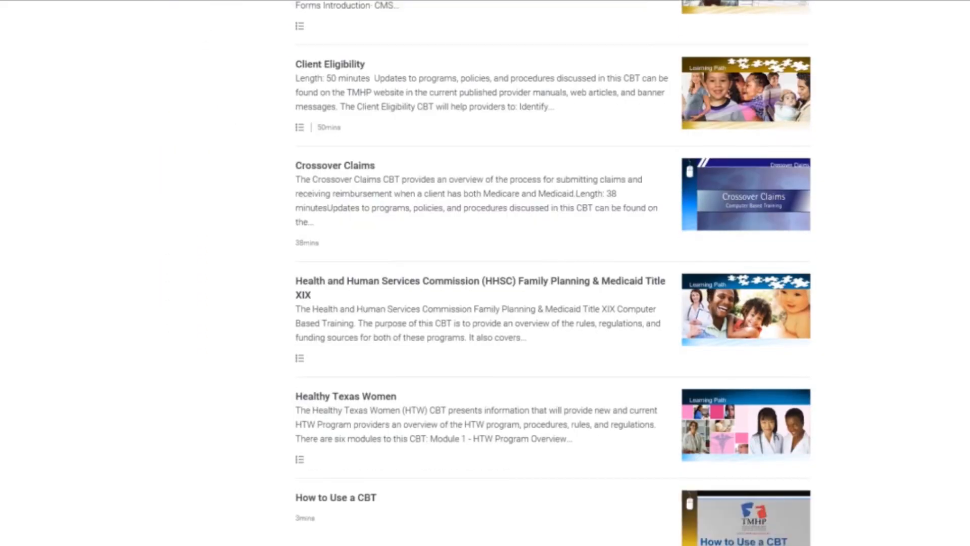
pyautogui.scroll(-3)
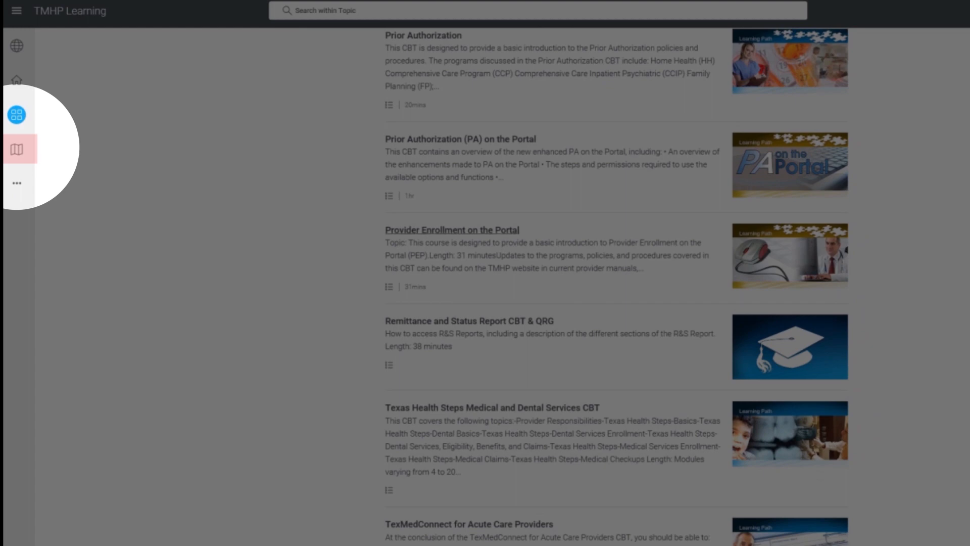
pyautogui.click(17, 148)
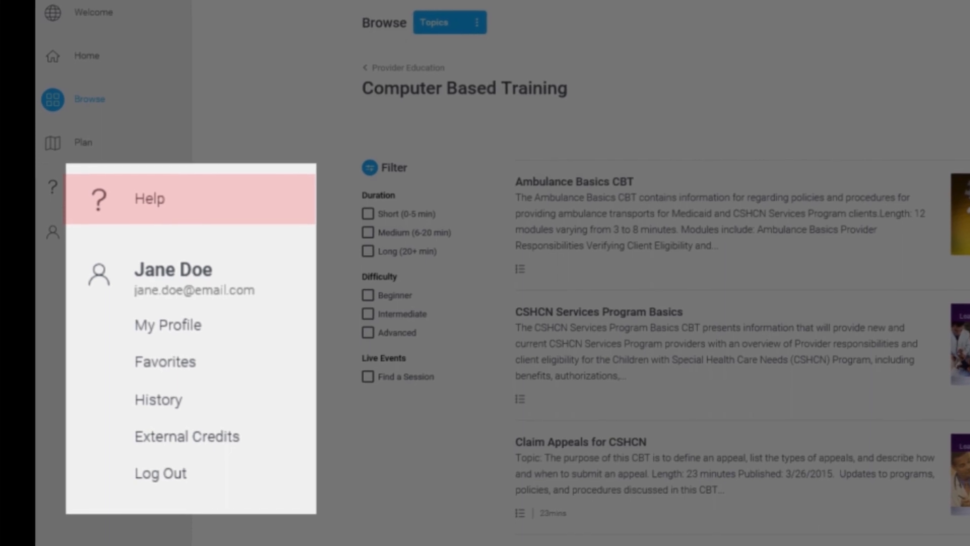
pyautogui.moveTo(170, 321)
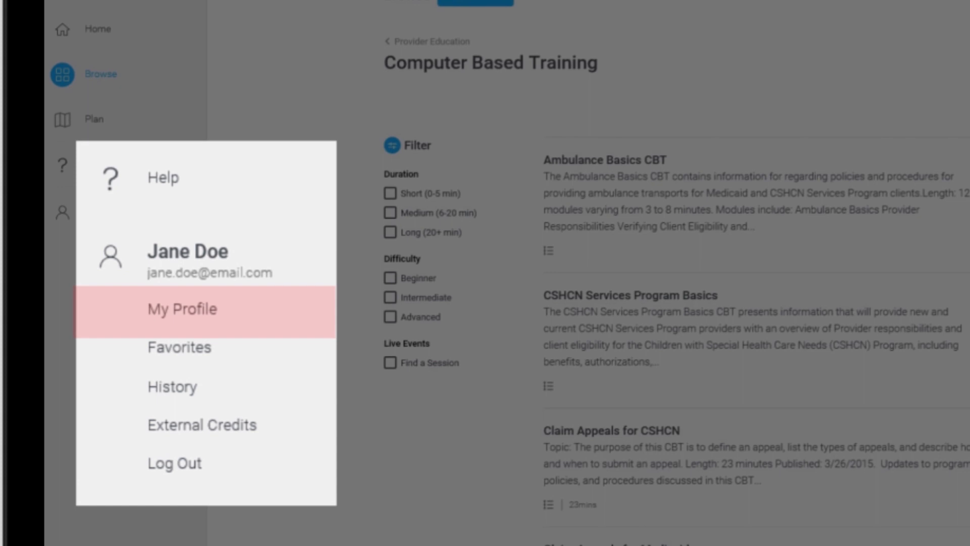
pyautogui.moveTo(182, 343)
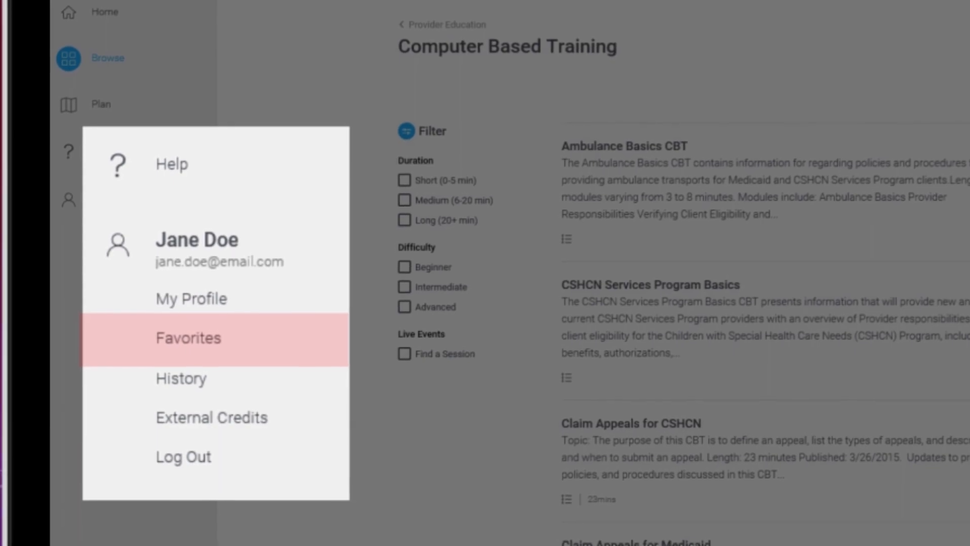
pyautogui.moveTo(180, 378)
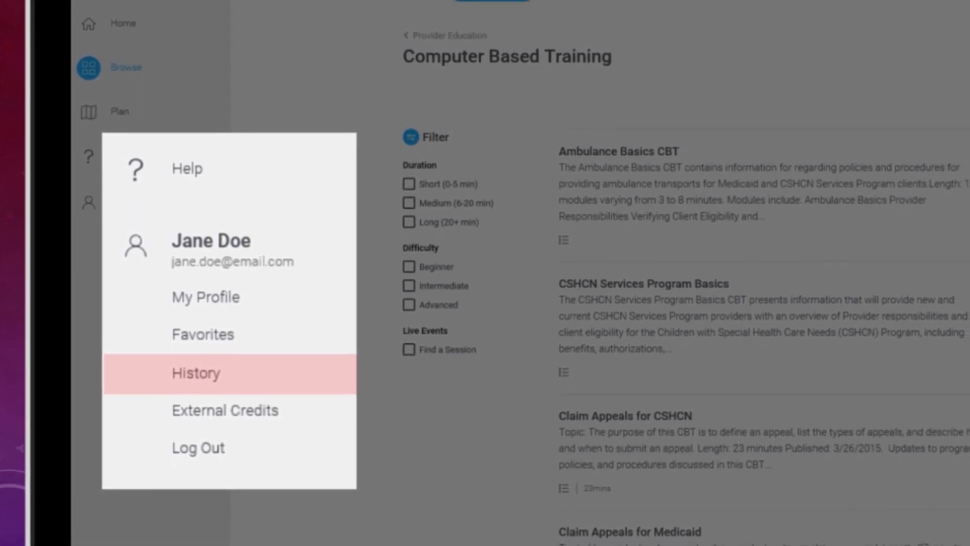
pyautogui.moveTo(201, 445)
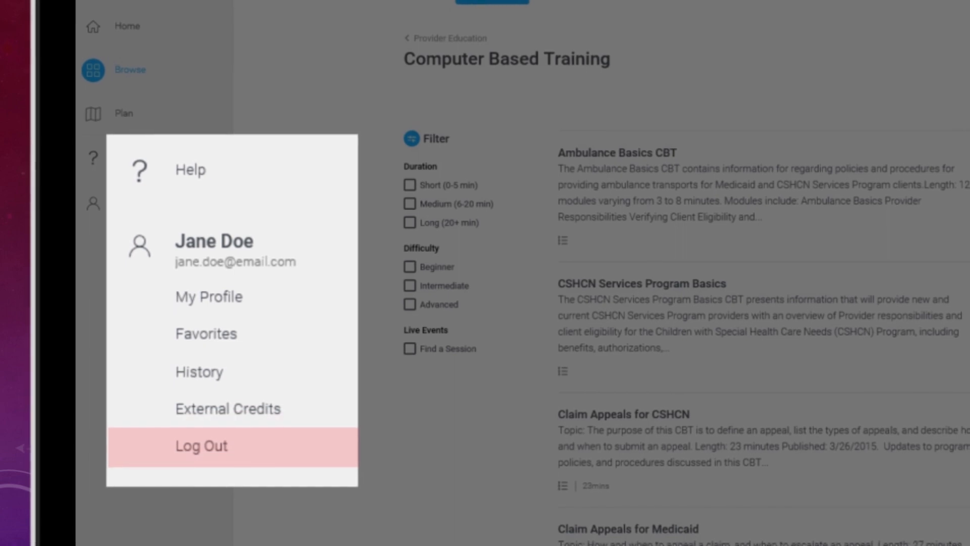